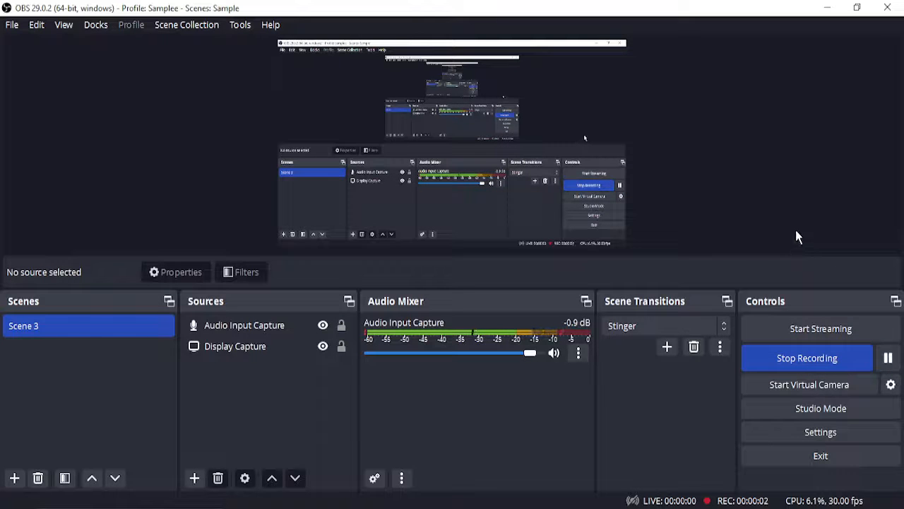
mouse_move(825, 34)
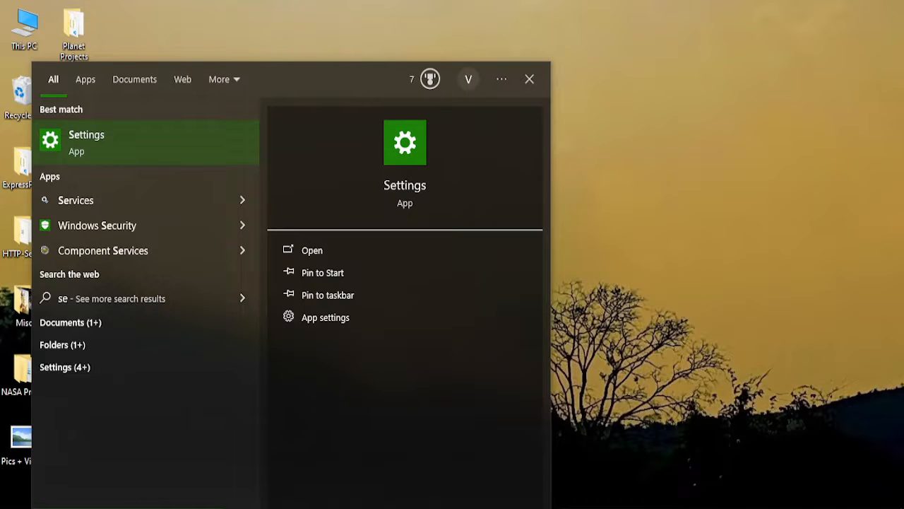
Launch Control Panel from the Start search result for "co".
type("co")
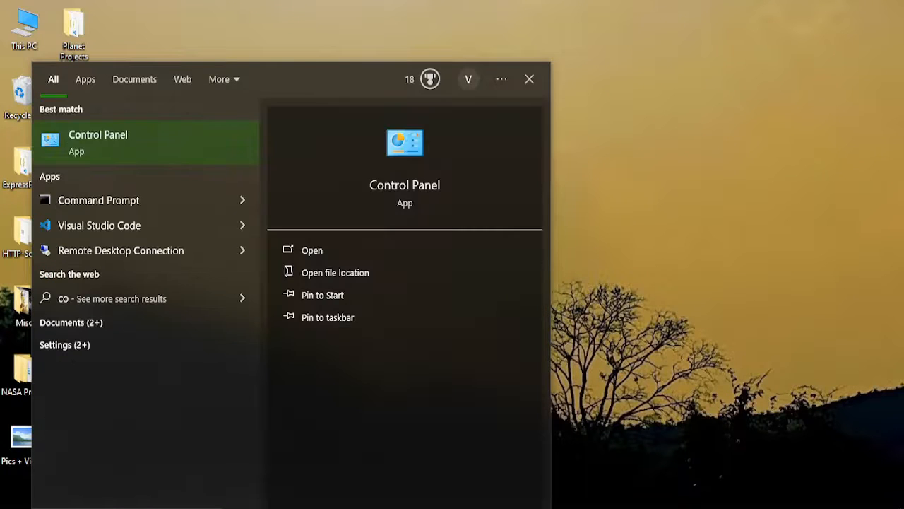
left_click(311, 250)
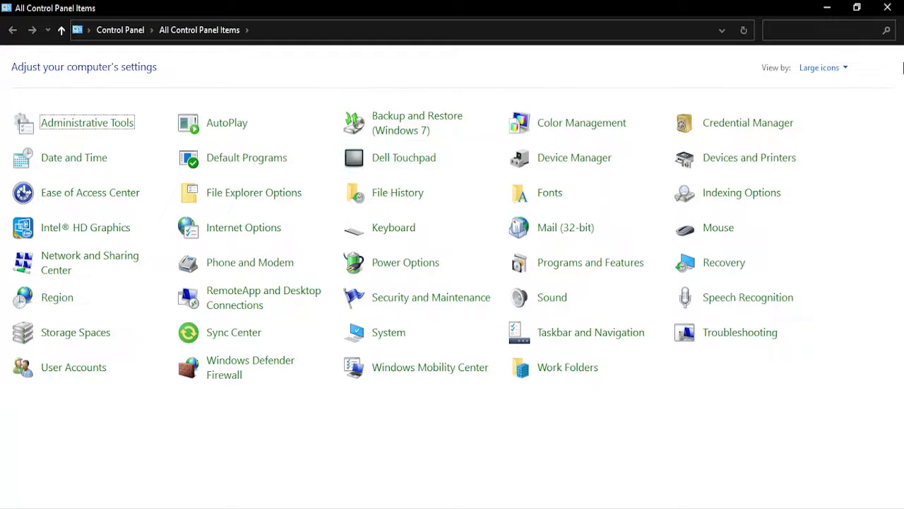
mouse_move(792, 76)
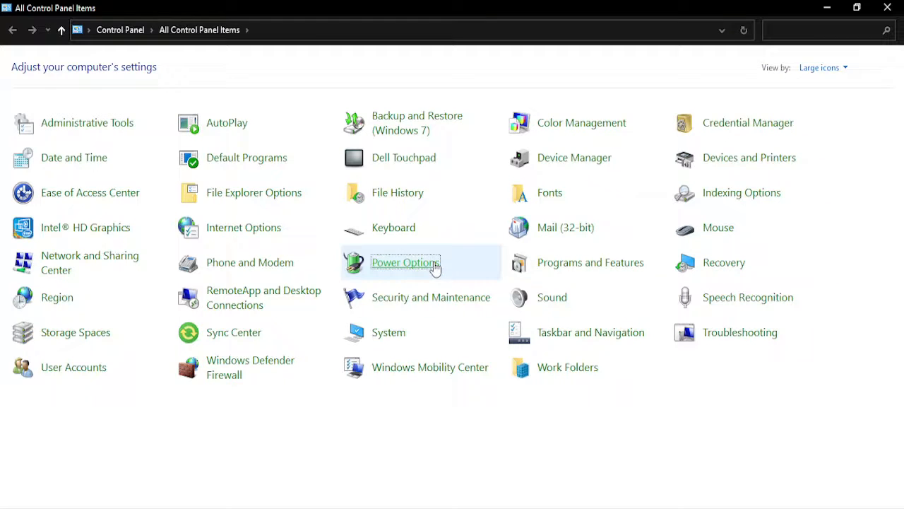
Go to Power Options and its System Settings page for power-button behaviour.
left_click(404, 261)
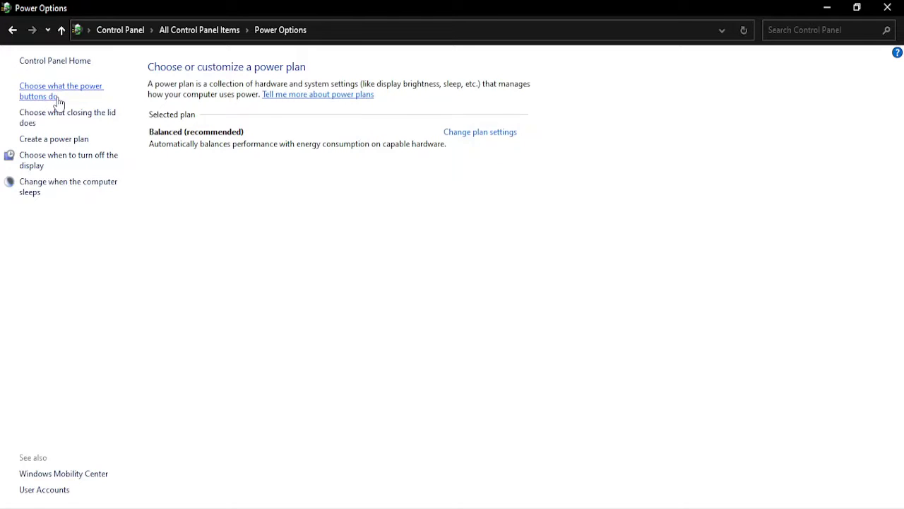
left_click(61, 90)
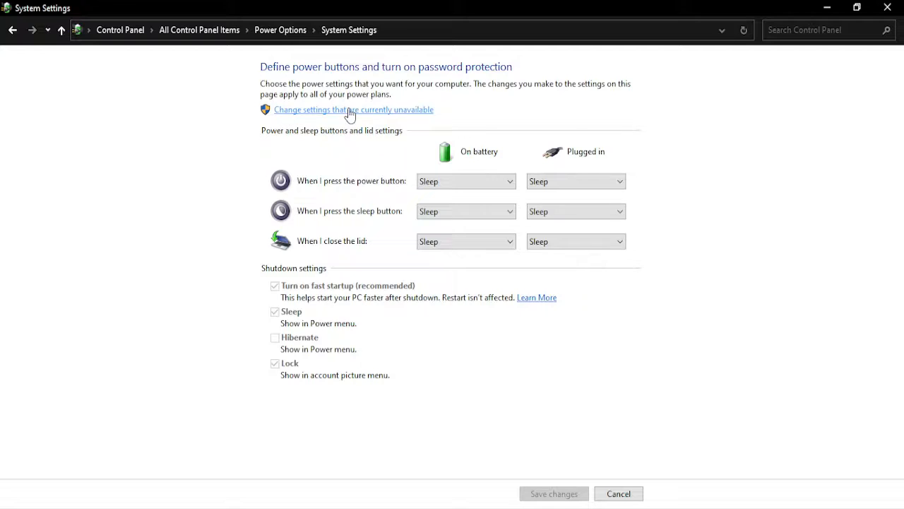
Unlock the unavailable shutdown settings and untick "Turn on fast startup".
left_click(354, 111)
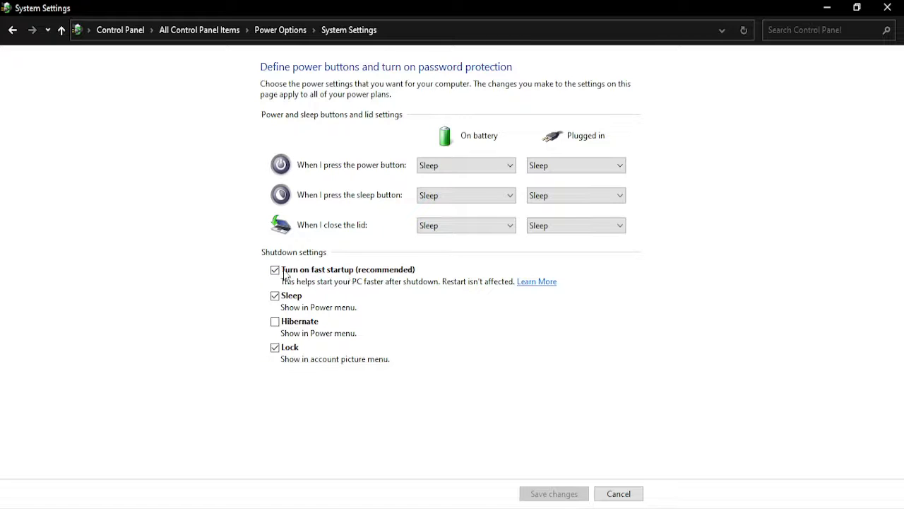
left_click(274, 269)
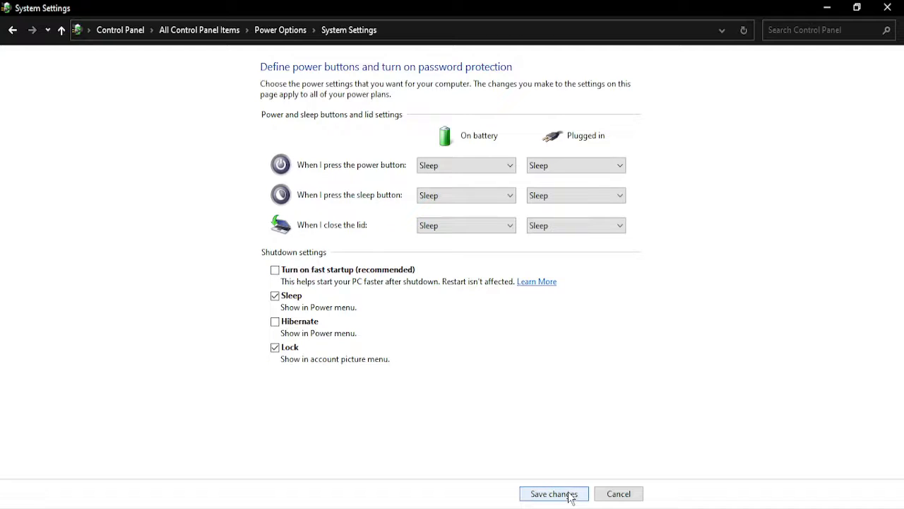